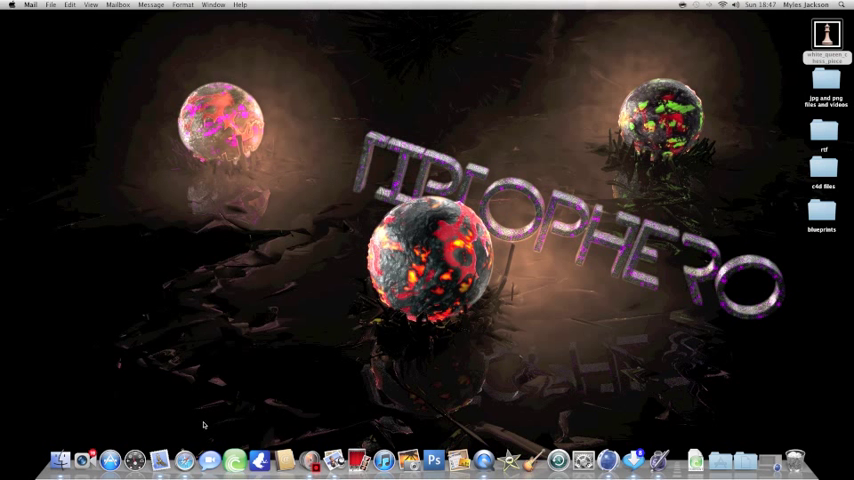
mouse_move(204, 410)
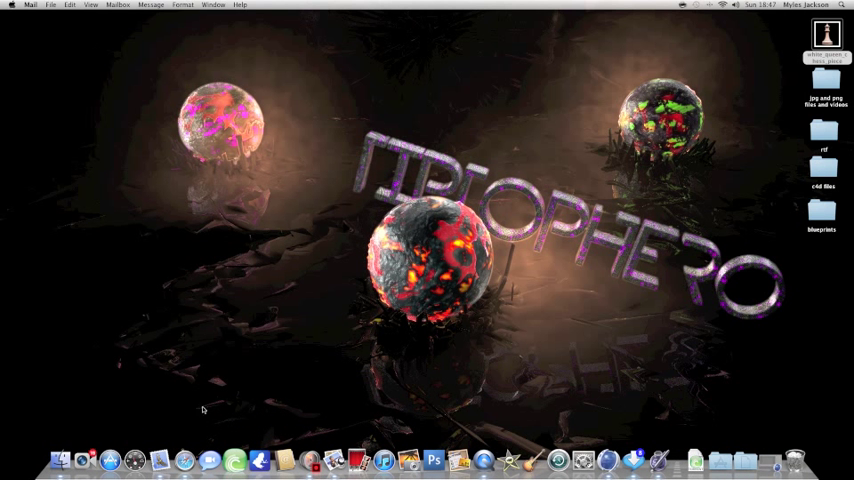
mouse_move(180, 444)
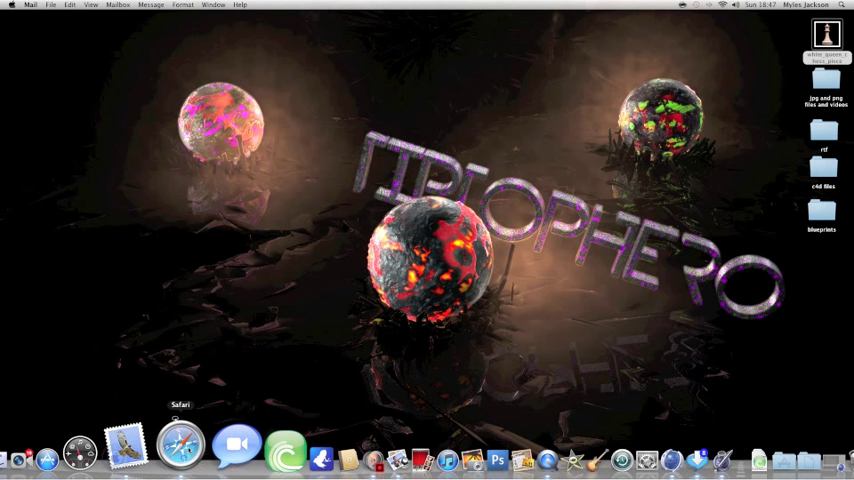
Step: Search Google Images for 'queen chess' in Safari and enlarge a white queen photo
left_click(180, 444)
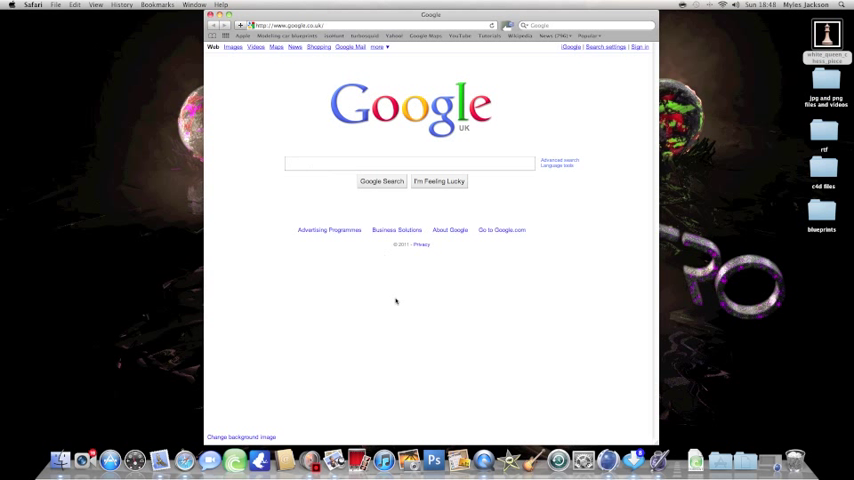
type("queen")
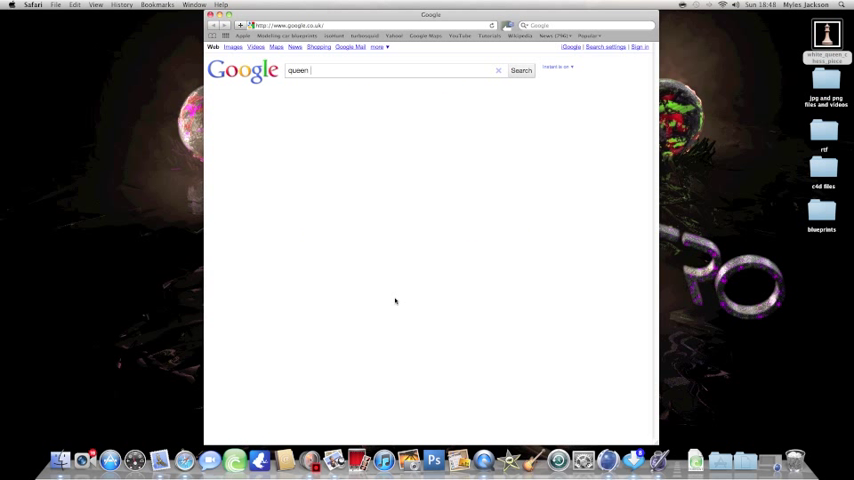
type("chess")
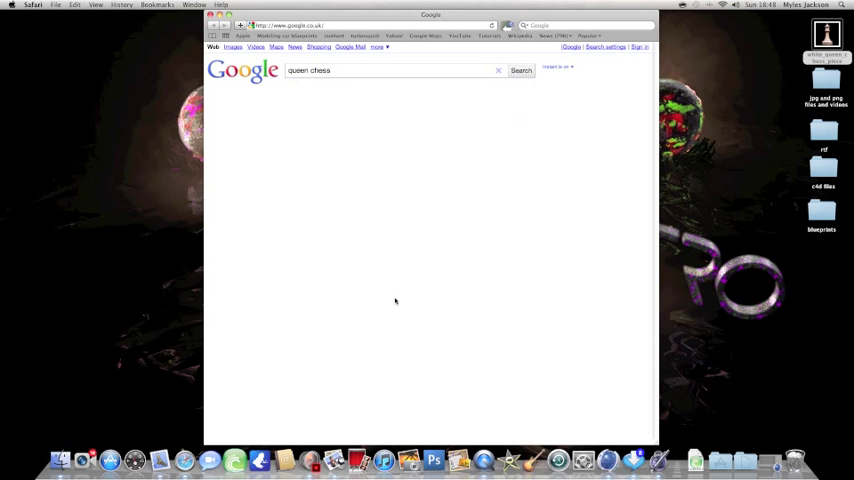
left_click(520, 70)
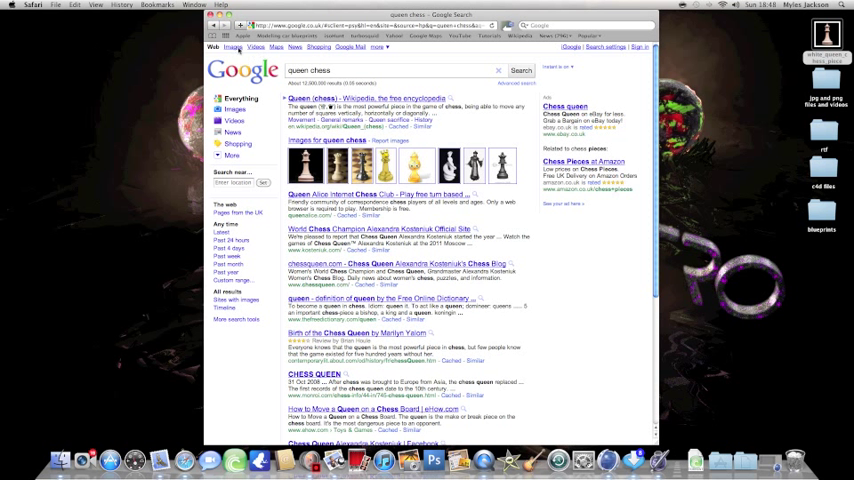
left_click(234, 48)
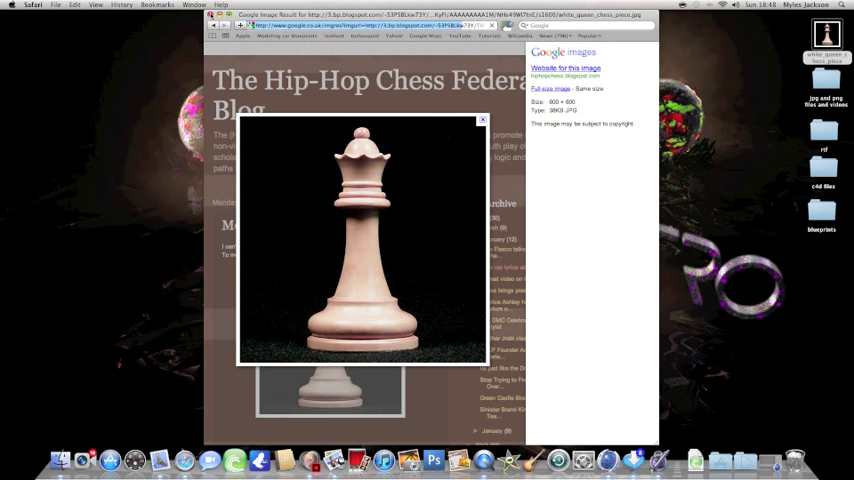
left_click(212, 16)
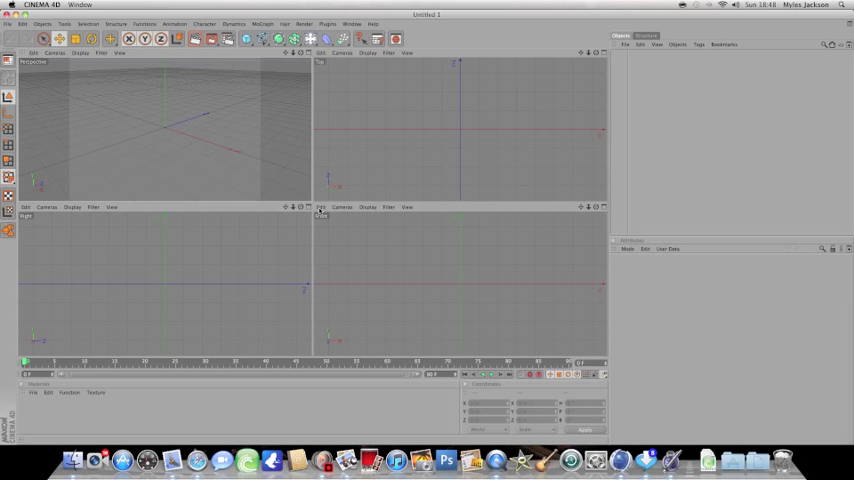
Step: Browse for a background image in the Front viewport's Configure > Back settings
left_click(322, 208)
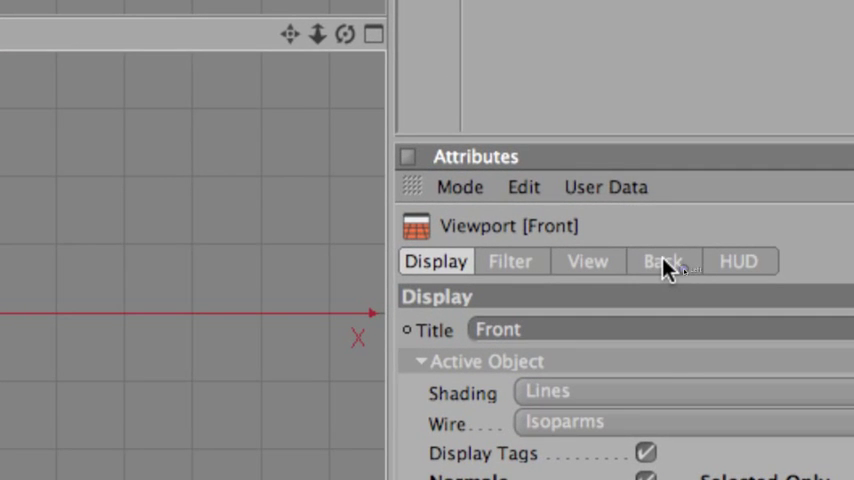
left_click(662, 260)
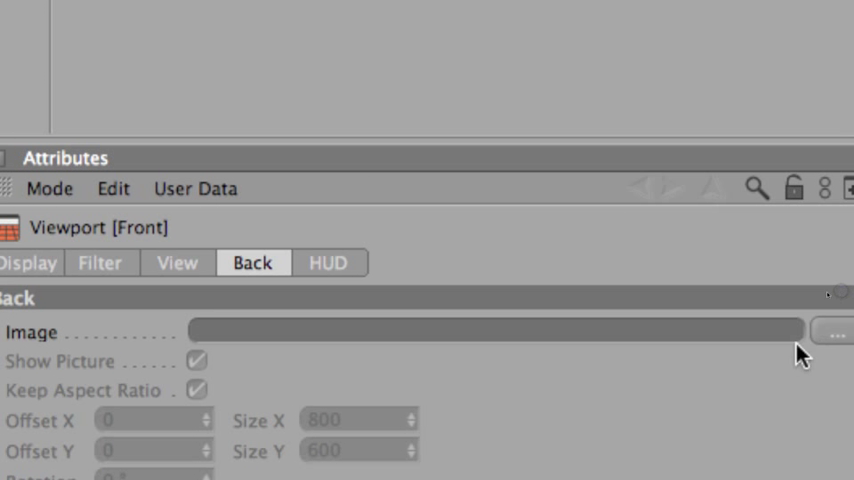
left_click(832, 332)
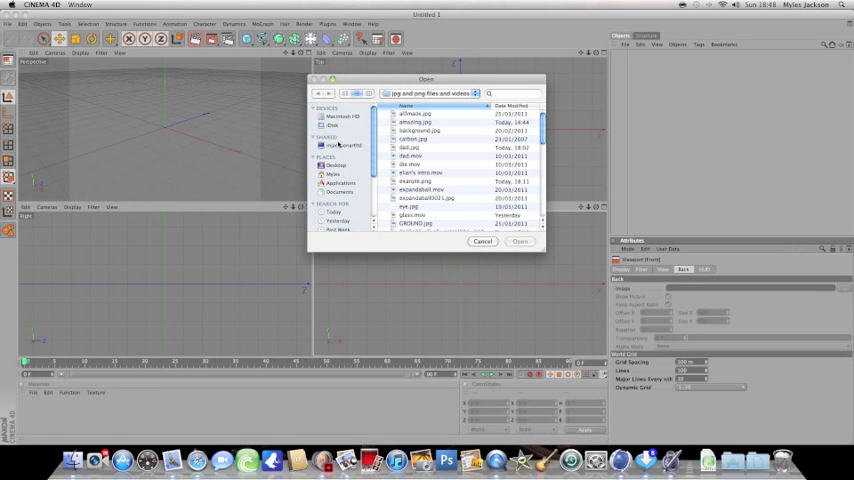
Step: Load the white queen image from the Desktop as the front view background
left_click(336, 164)
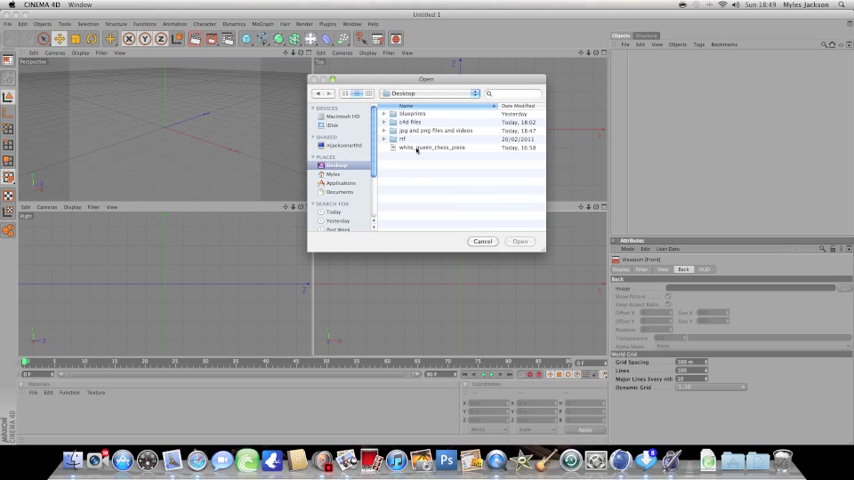
left_click(520, 240)
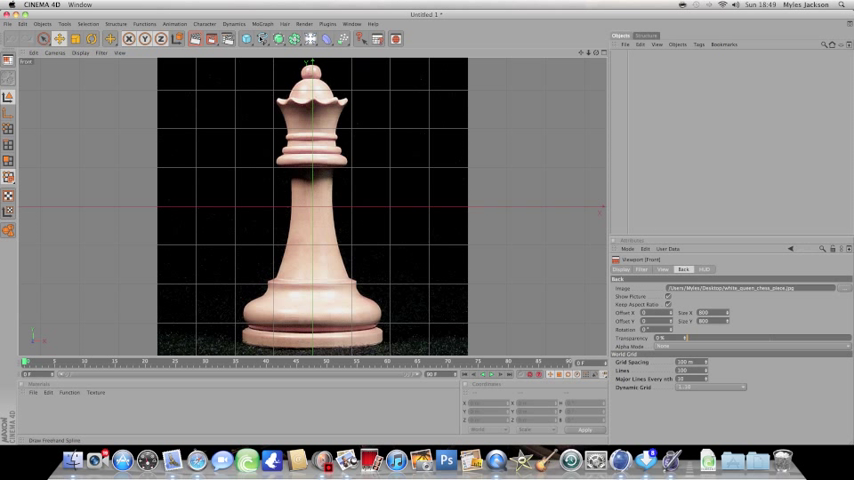
Step: Choose the Bezier spline pen from the Spline tools palette
left_click(232, 38)
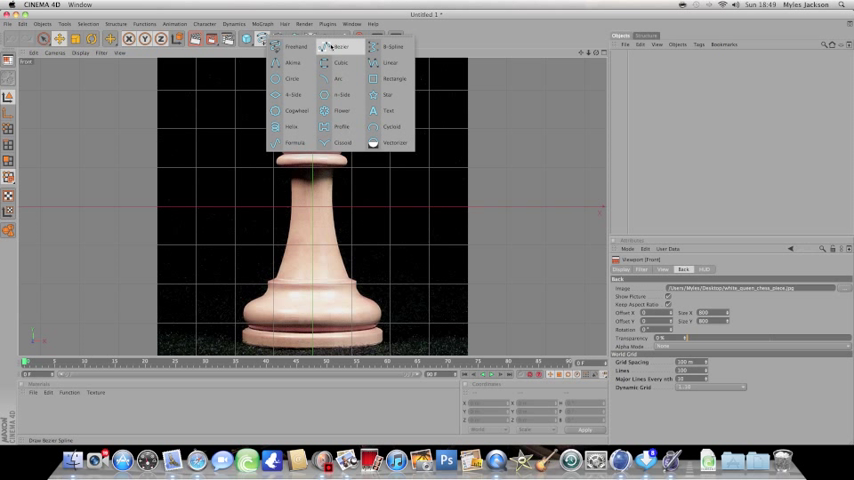
left_click(340, 48)
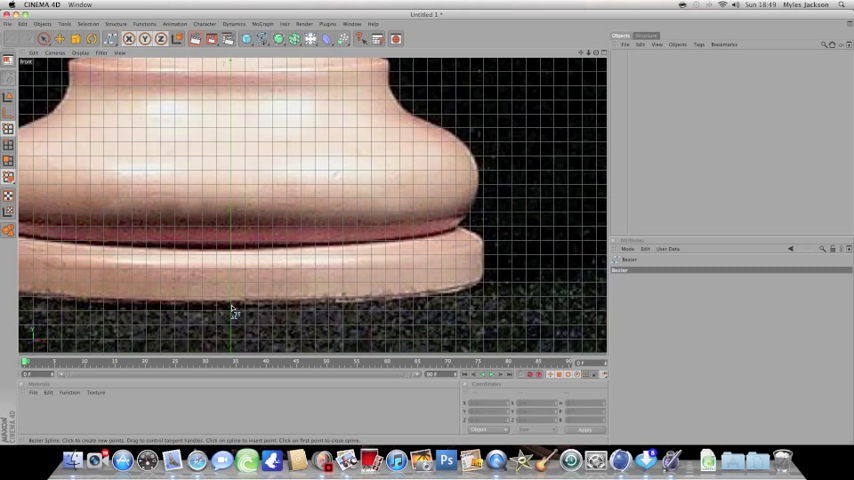
Step: Trace Bezier points along the queen's base edge and around the lower ring
left_click(232, 304)
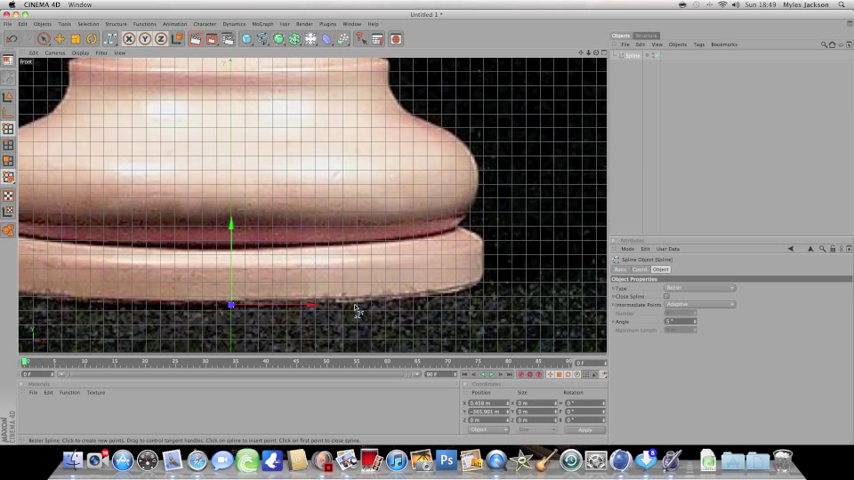
mouse_move(362, 310)
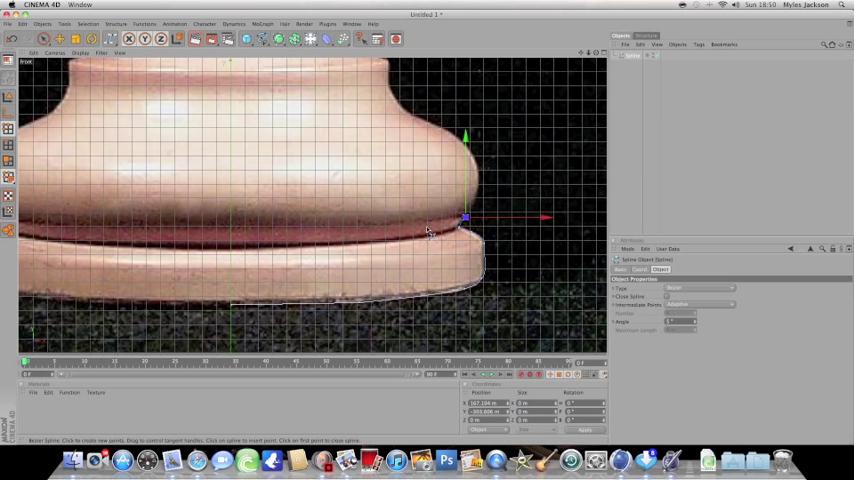
mouse_move(480, 192)
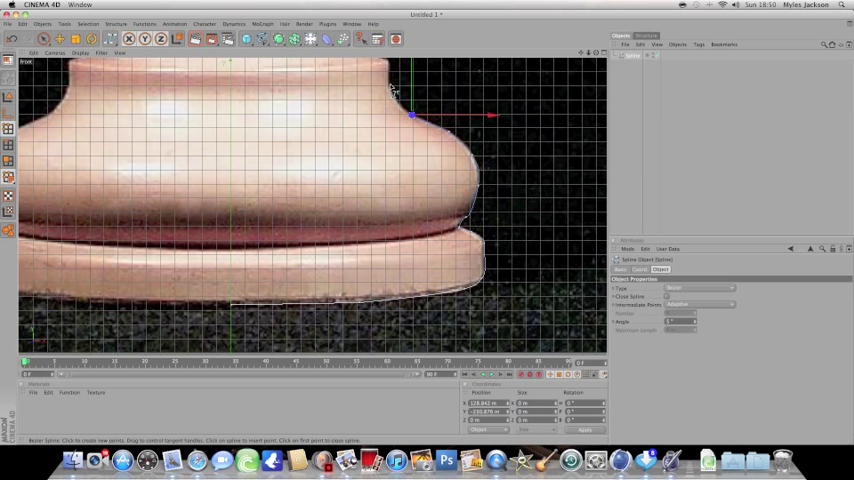
left_click_drag(412, 116, 388, 84)
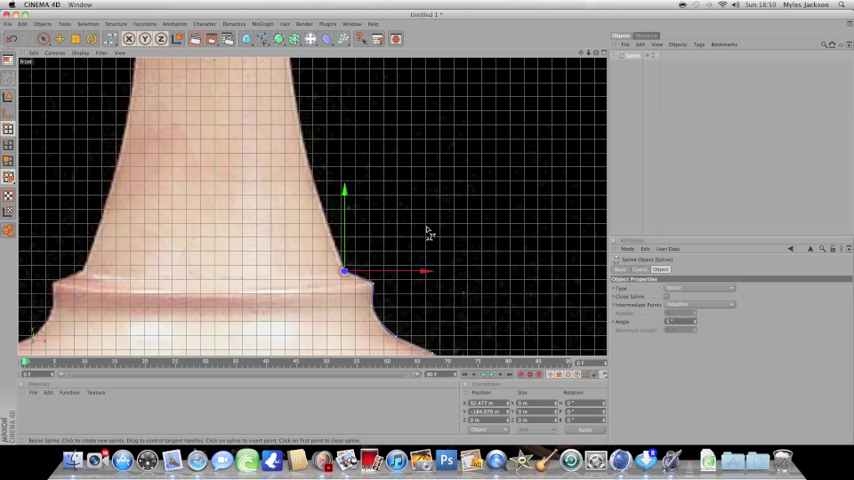
mouse_move(320, 196)
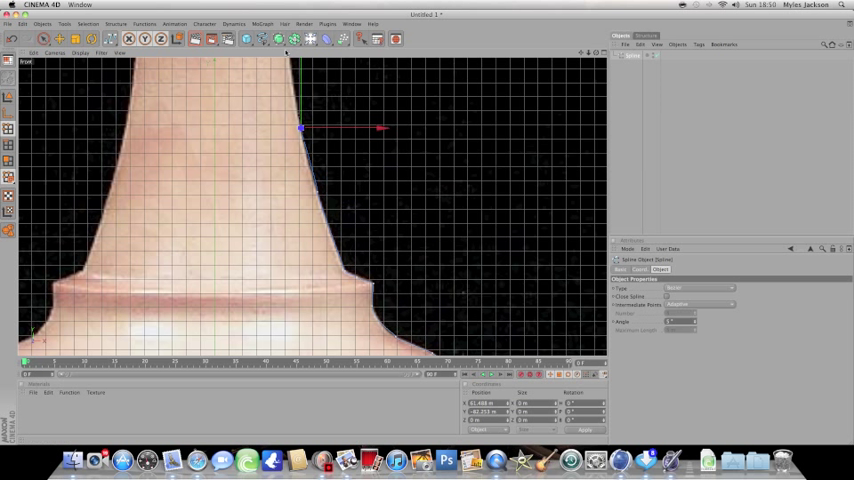
left_click(292, 68)
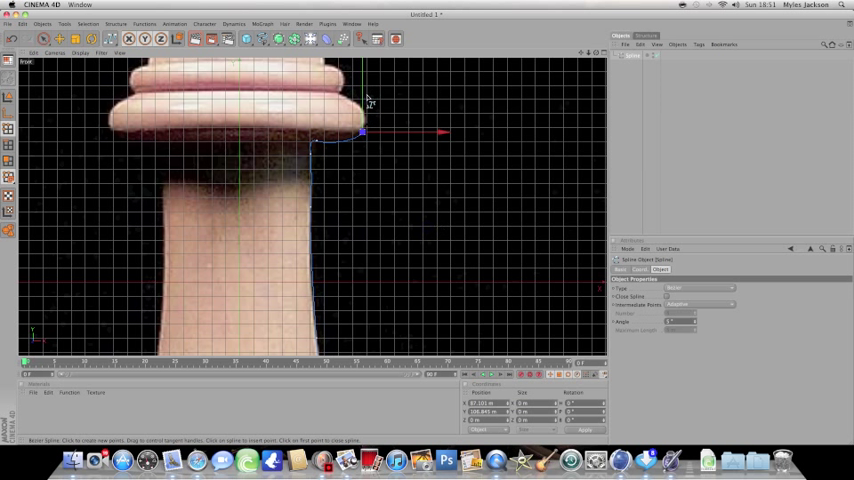
left_click_drag(362, 132, 346, 96)
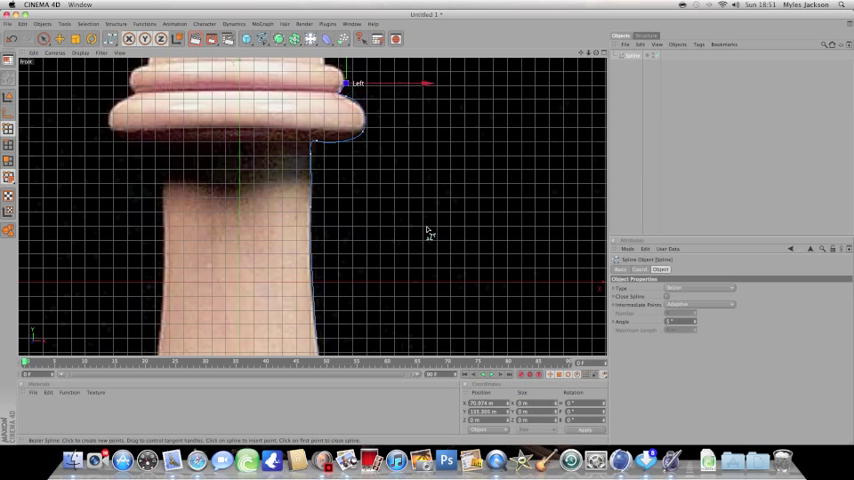
left_click_drag(340, 90, 344, 84)
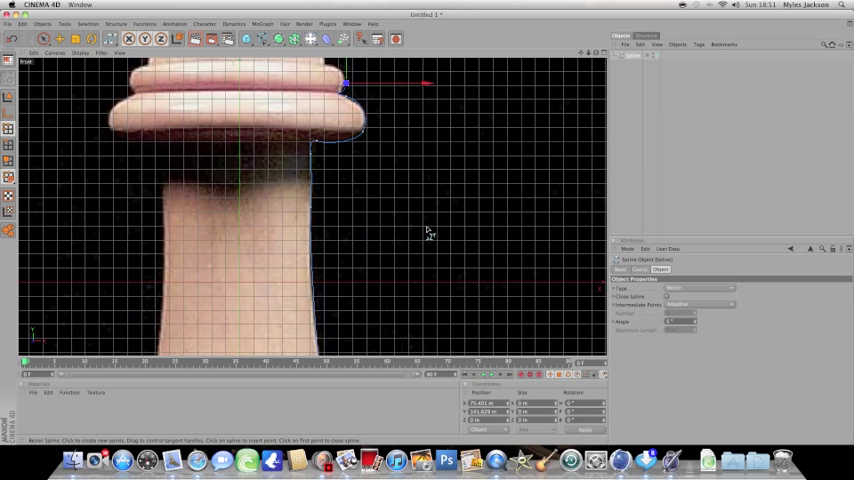
mouse_move(428, 230)
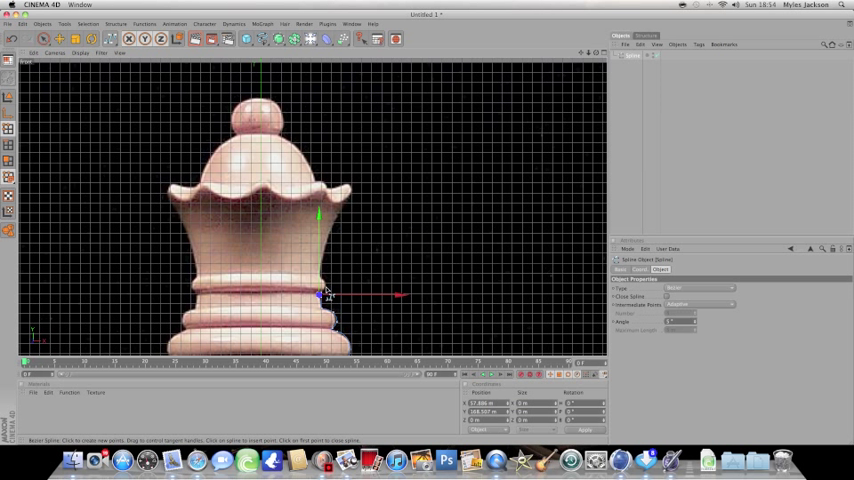
Step: Extend the spline through the middle rings, crown scallop and around the top ball
left_click_drag(322, 292, 328, 288)
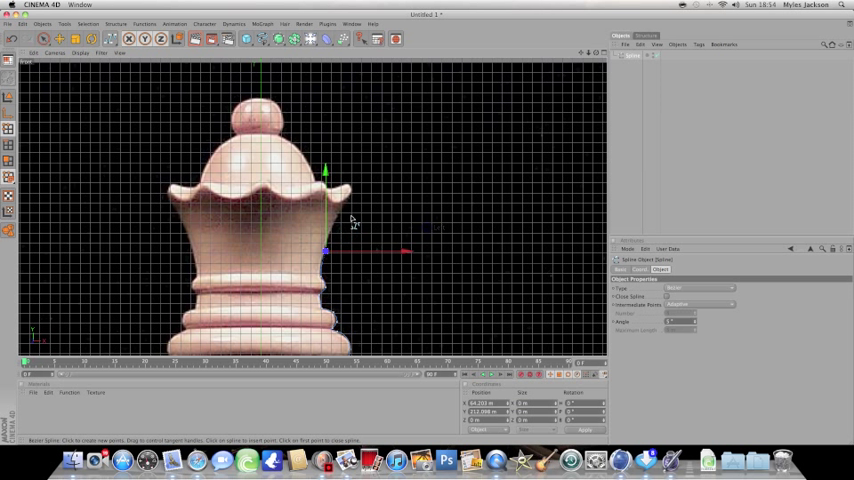
left_click_drag(324, 252, 338, 220)
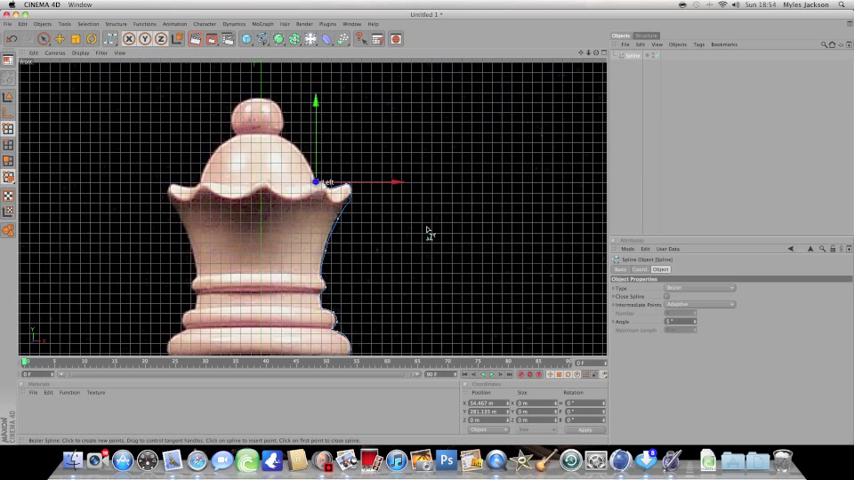
left_click_drag(316, 182, 280, 136)
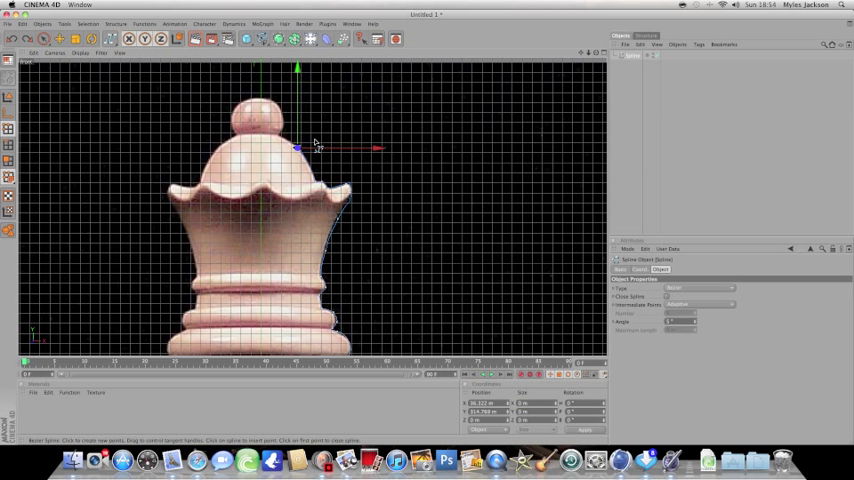
left_click_drag(300, 148, 316, 182)
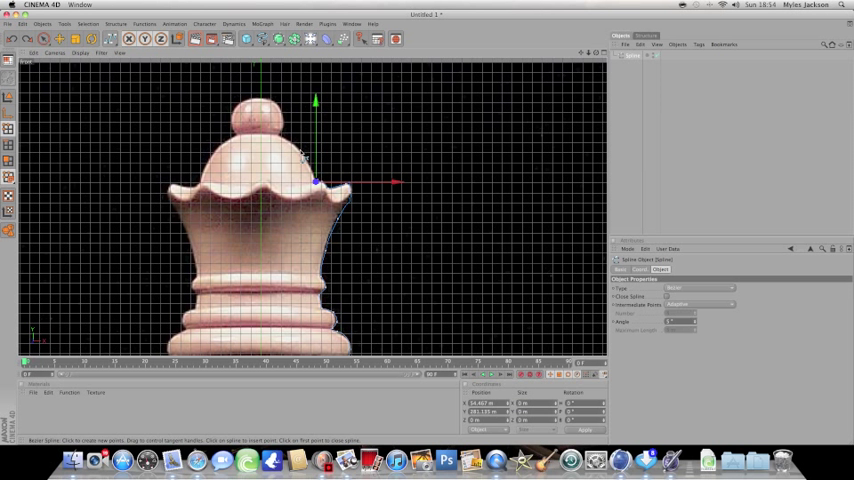
mouse_move(302, 152)
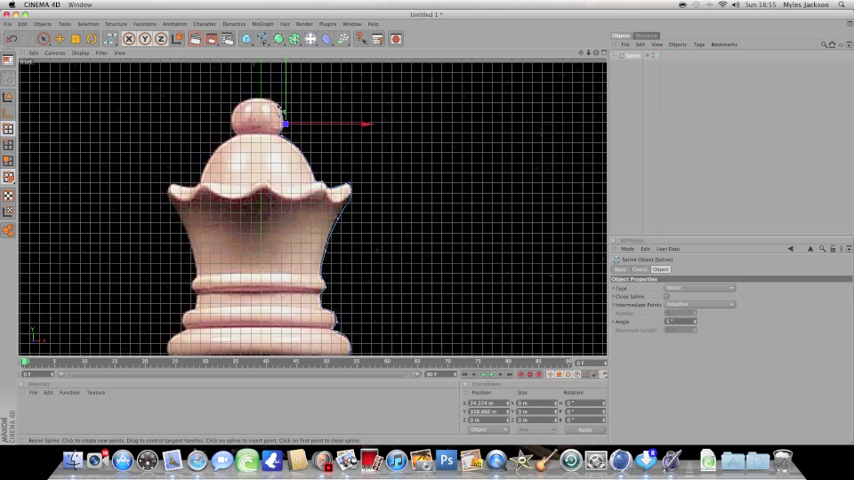
left_click_drag(284, 126, 276, 104)
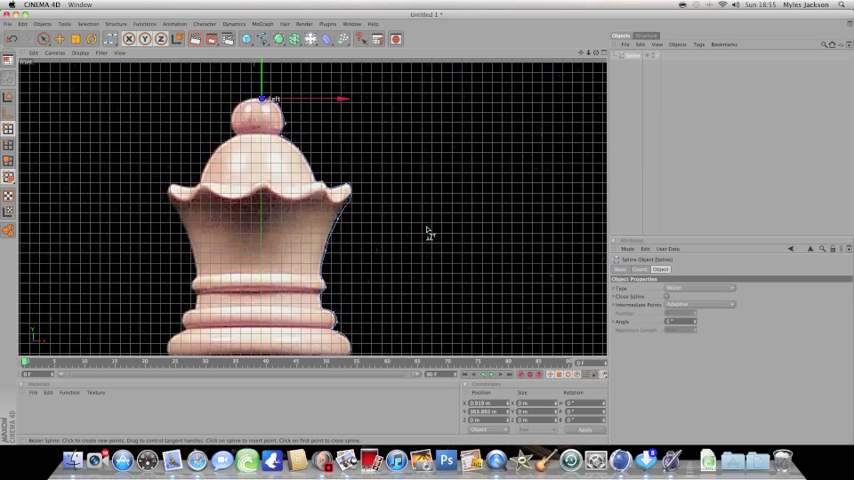
mouse_move(264, 104)
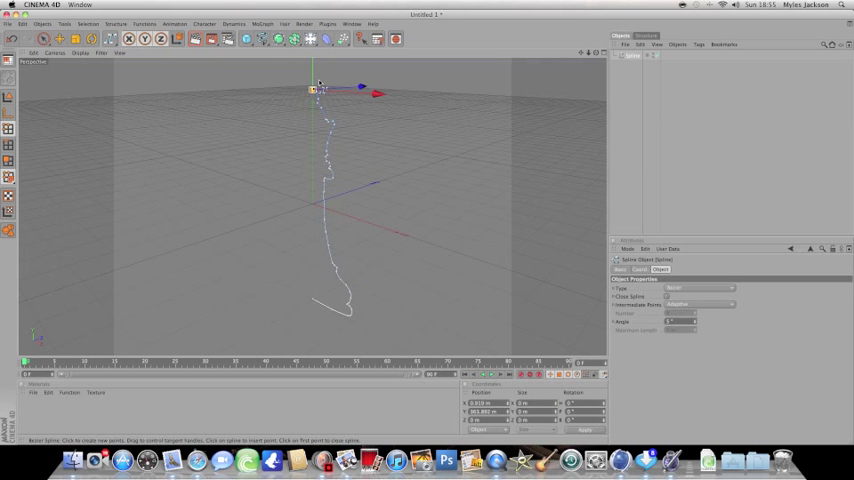
mouse_move(344, 232)
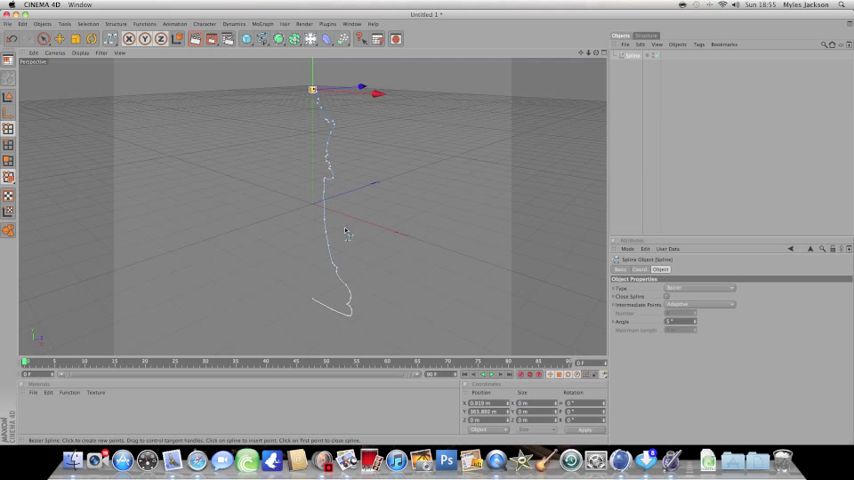
mouse_move(380, 132)
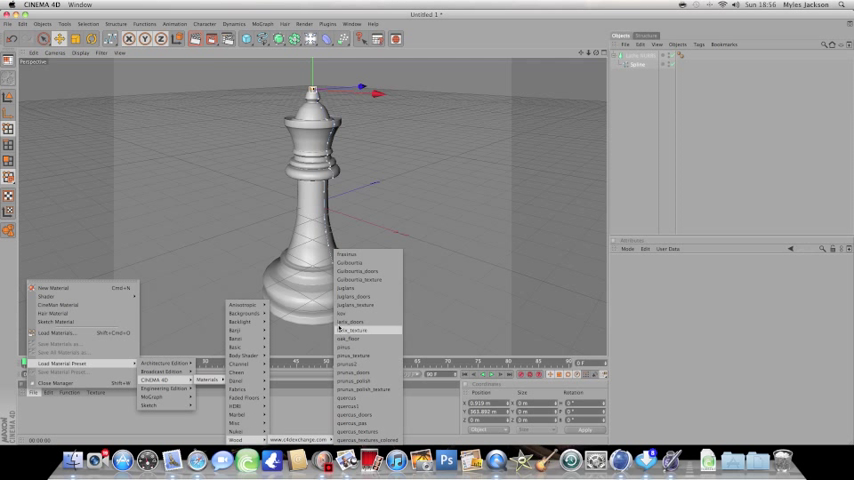
Step: Load a wood material preset and apply it to the Lathe NURBS queen
left_click(350, 338)
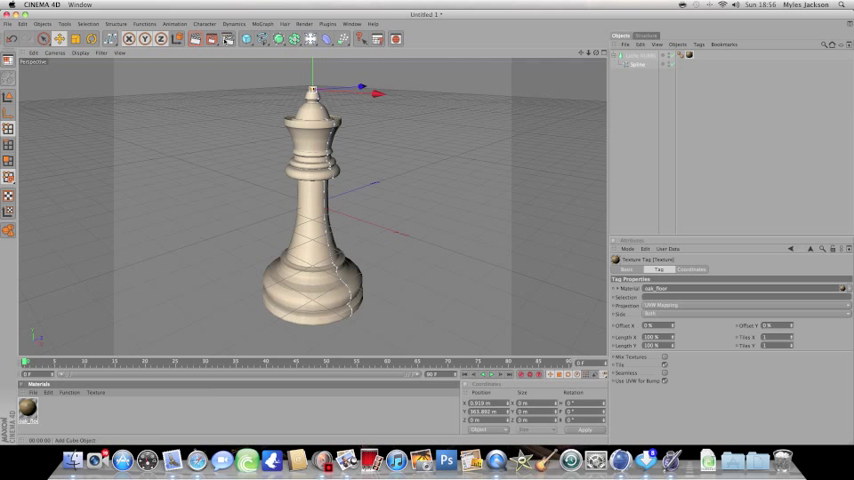
left_click(196, 38)
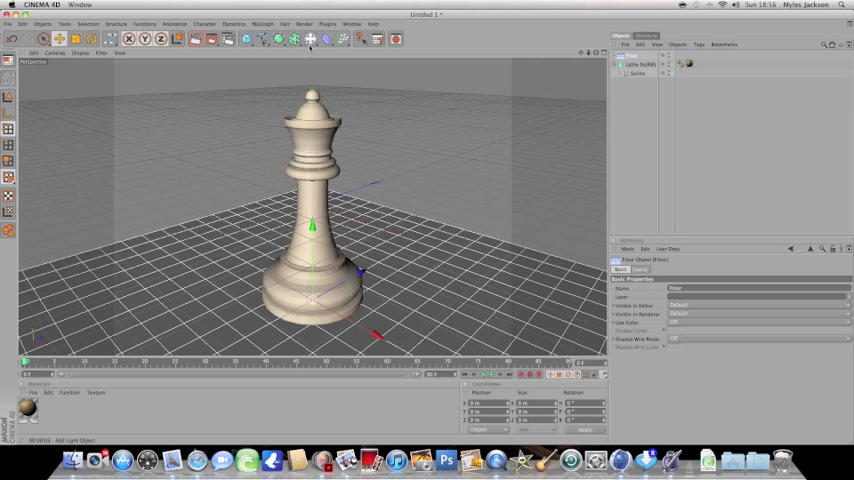
Step: Add a Light object to the scene
left_click(314, 40)
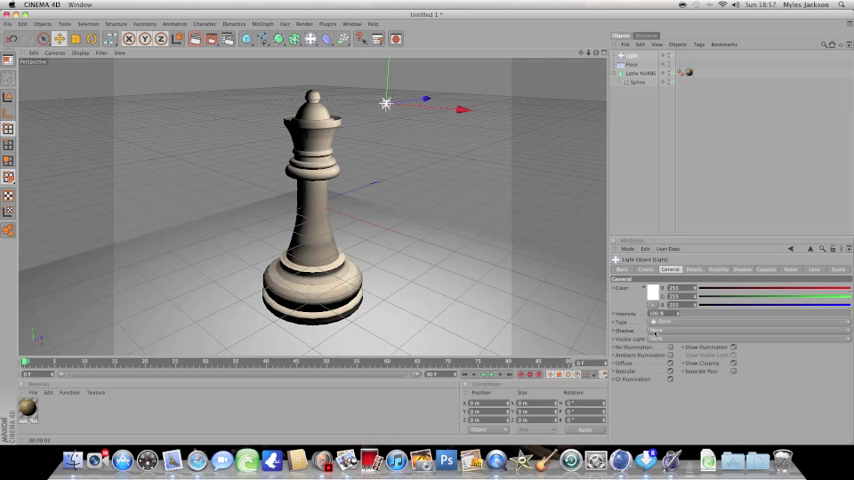
Step: Set the light's Shadow to Soft in its General settings
left_click(664, 330)
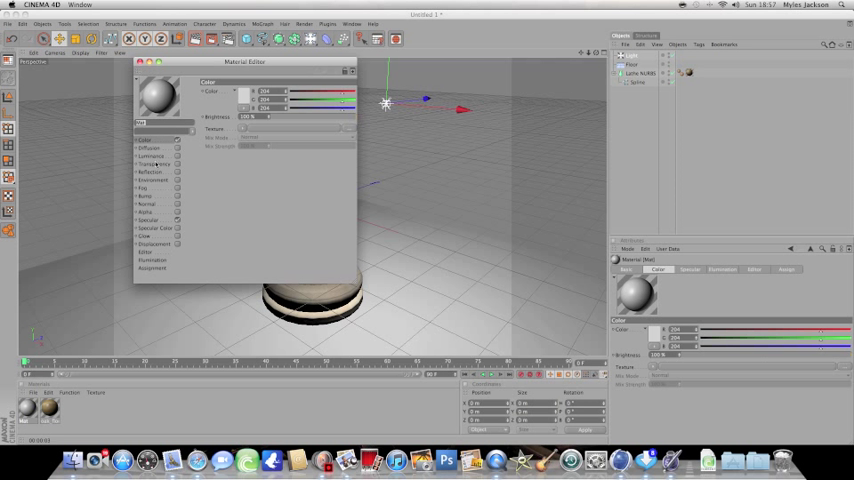
Step: Enable Reflection on the new floor material
left_click(152, 172)
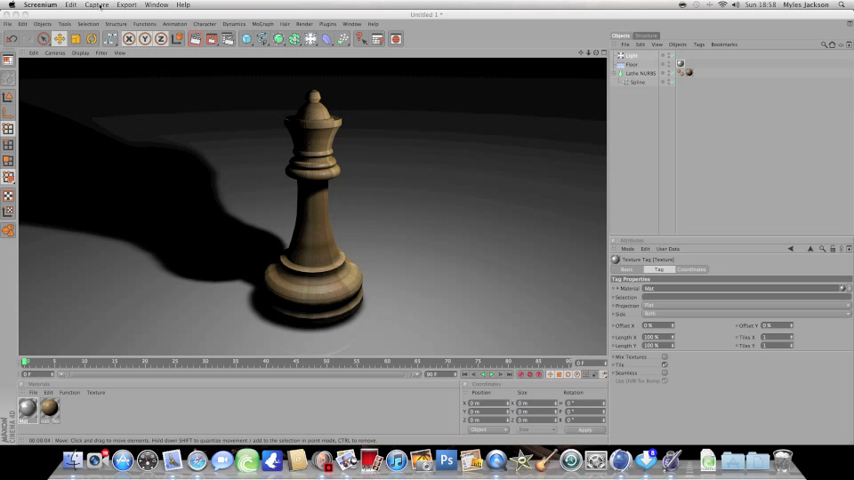
Step: Capture a screenshot of the final render showing the wooden queen's soft shadow on the floor
left_click(96, 4)
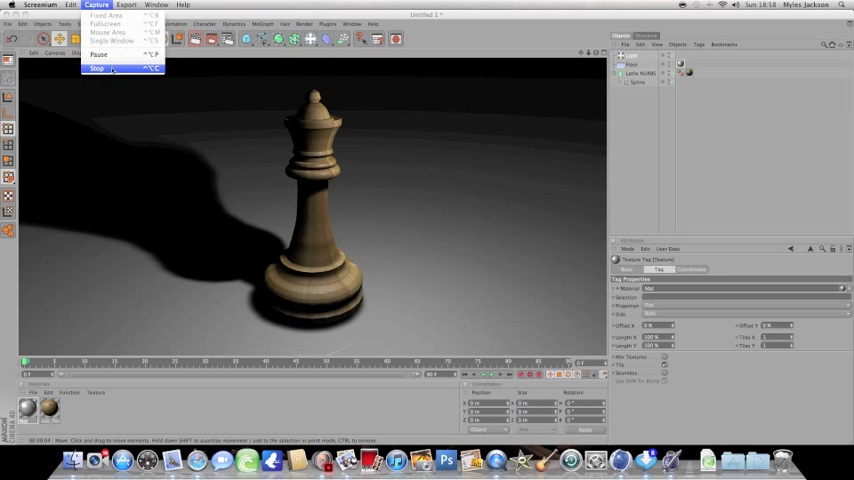